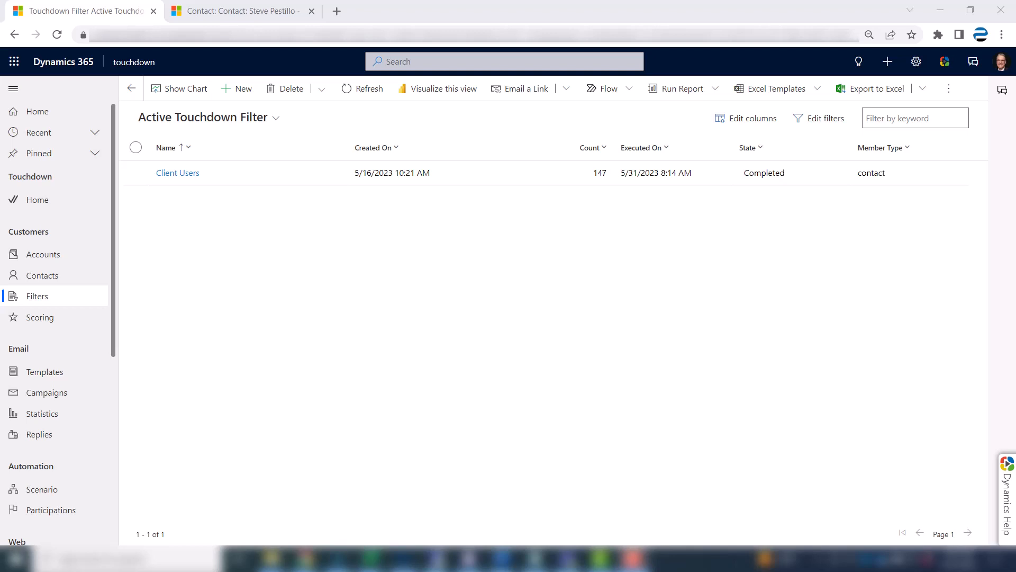
mouse_move(826, 118)
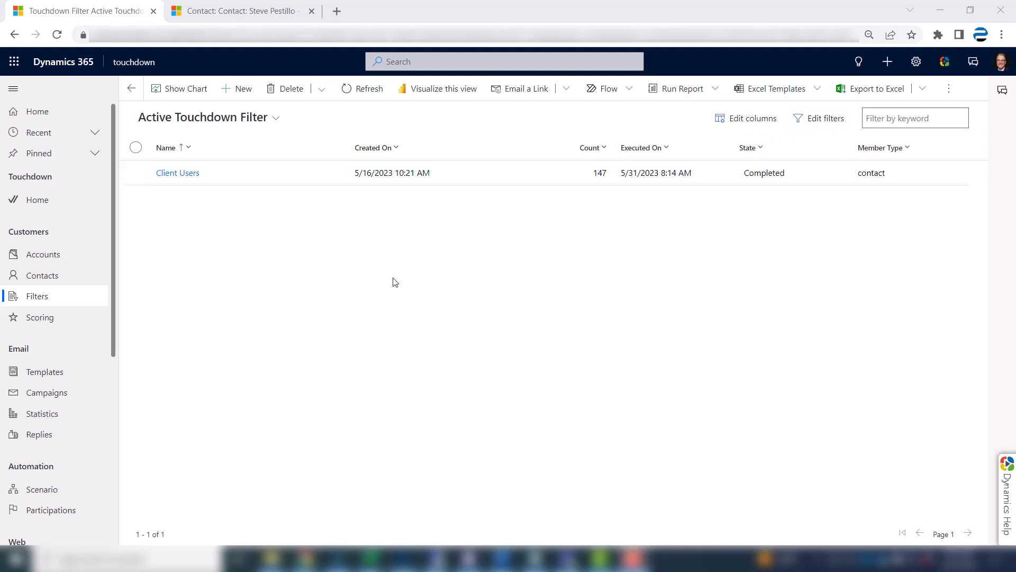
mouse_move(354, 288)
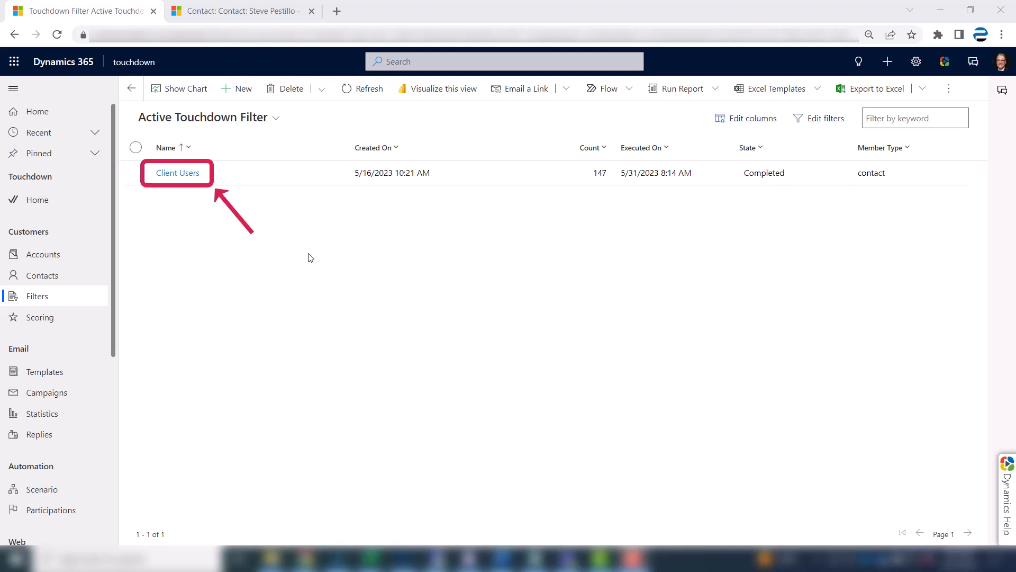
mouse_move(309, 229)
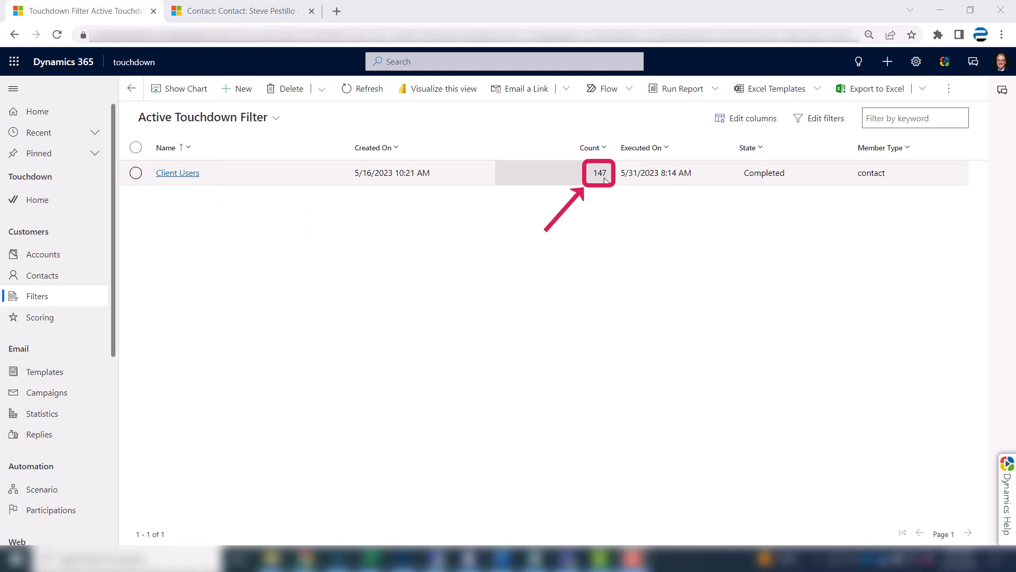
mouse_move(886, 182)
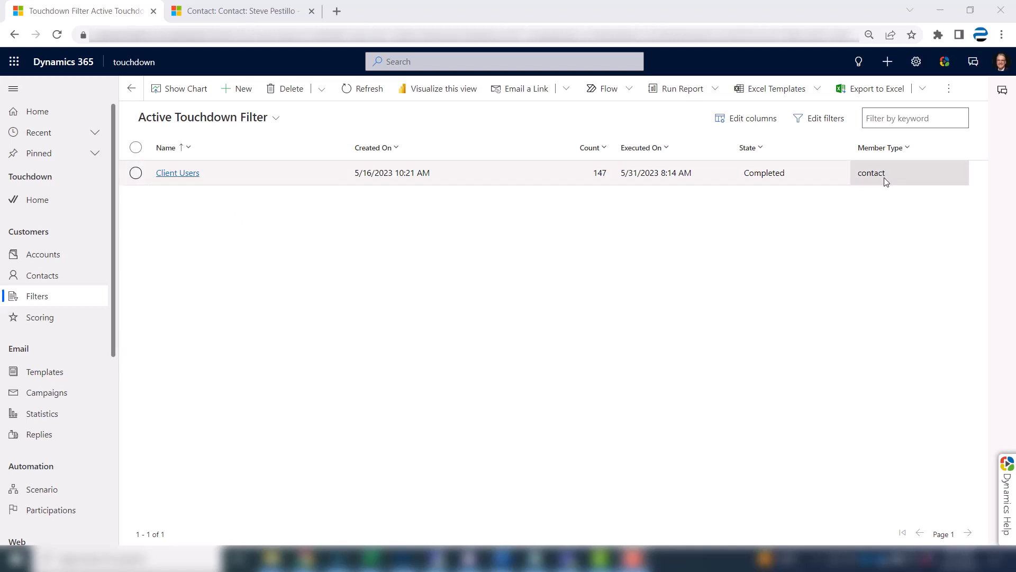
mouse_move(749, 100)
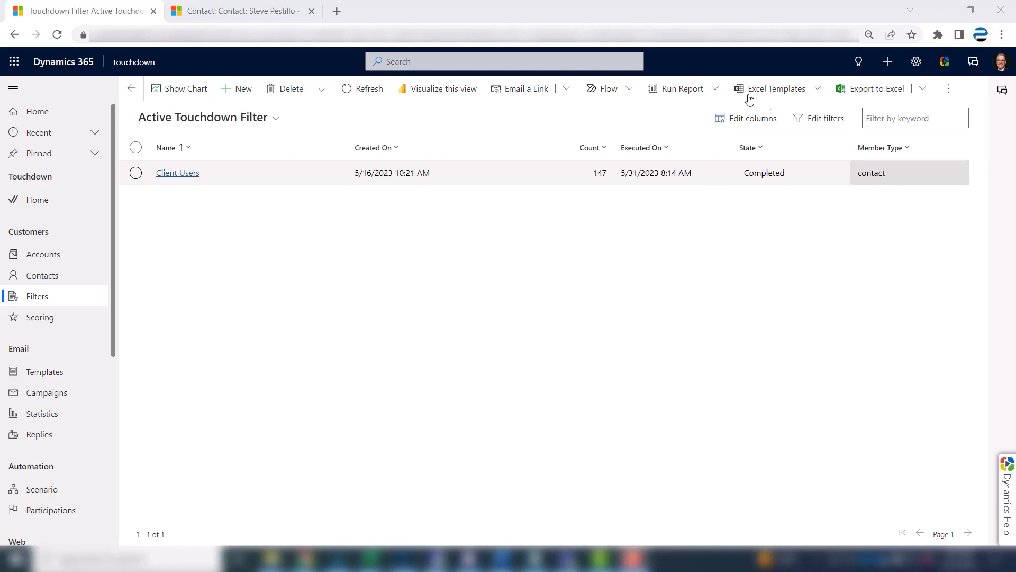
- Switch to the contact's record tab to check its Tips & Tricks Group options
left_click(240, 12)
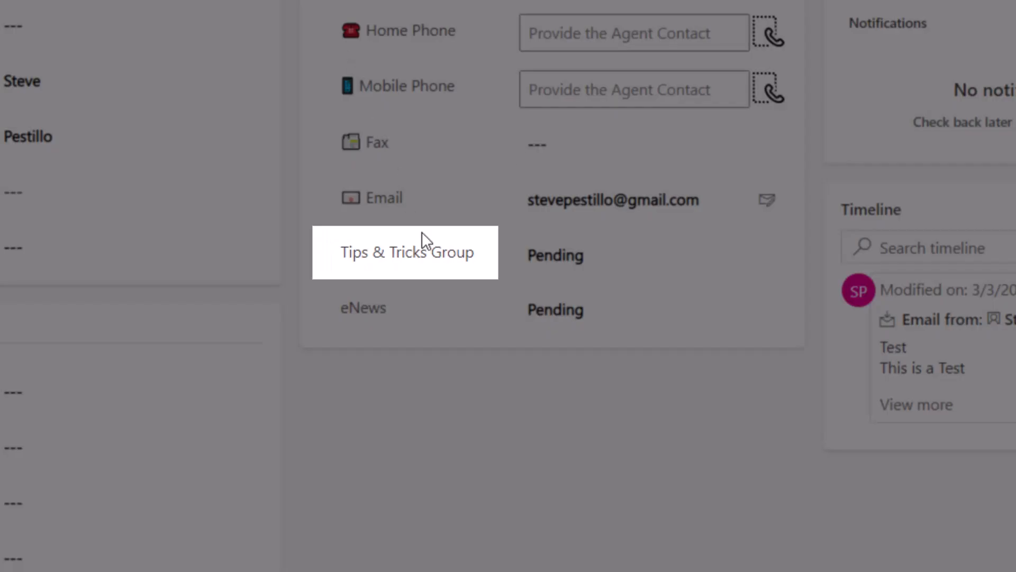
mouse_move(432, 263)
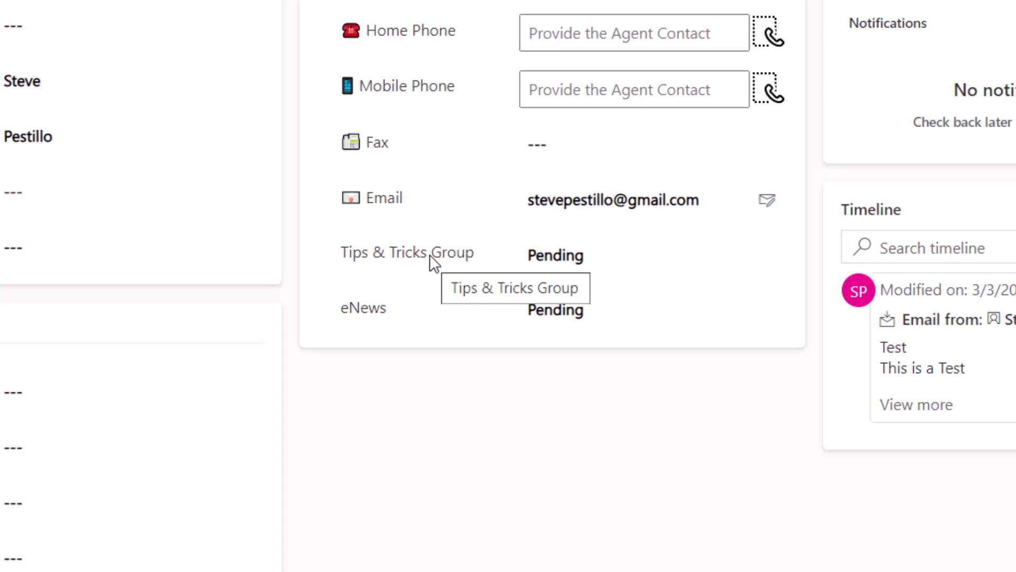
mouse_move(470, 439)
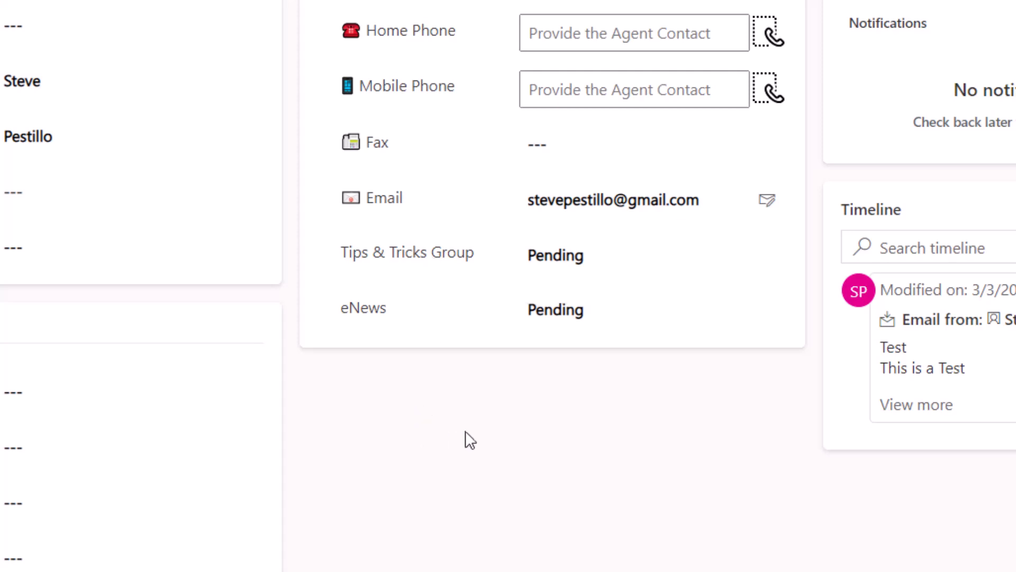
mouse_move(525, 396)
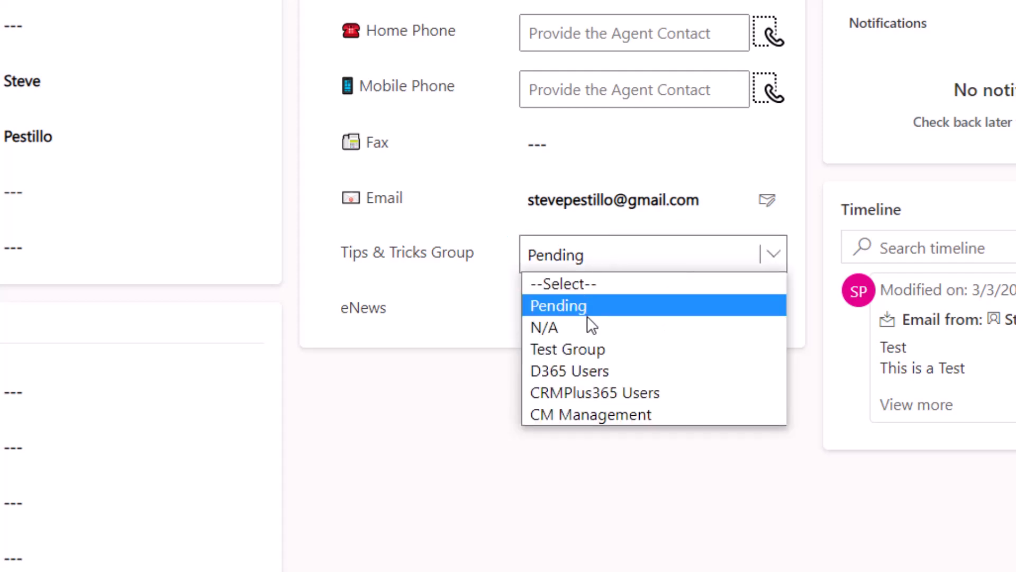
mouse_move(581, 327)
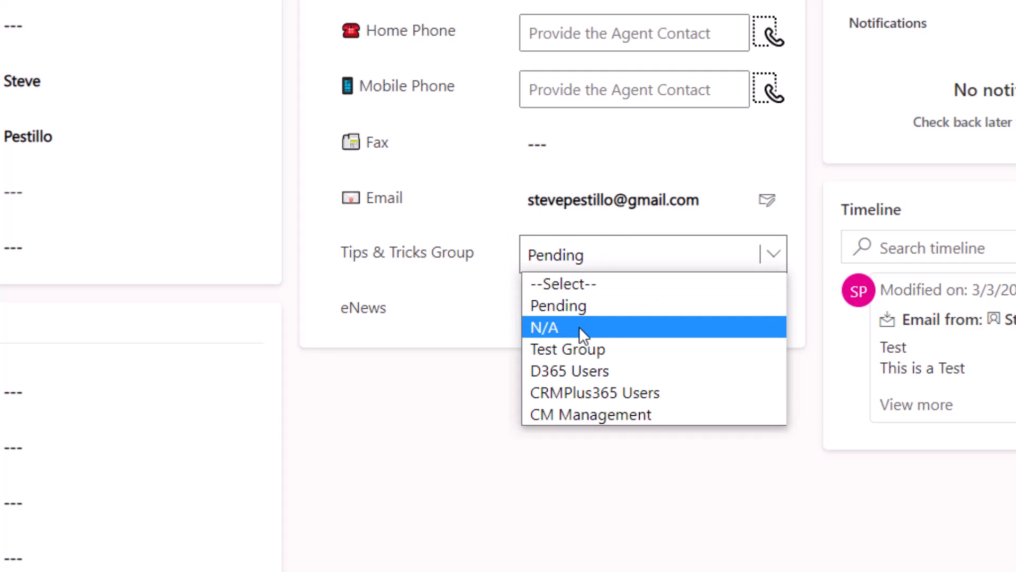
mouse_move(671, 361)
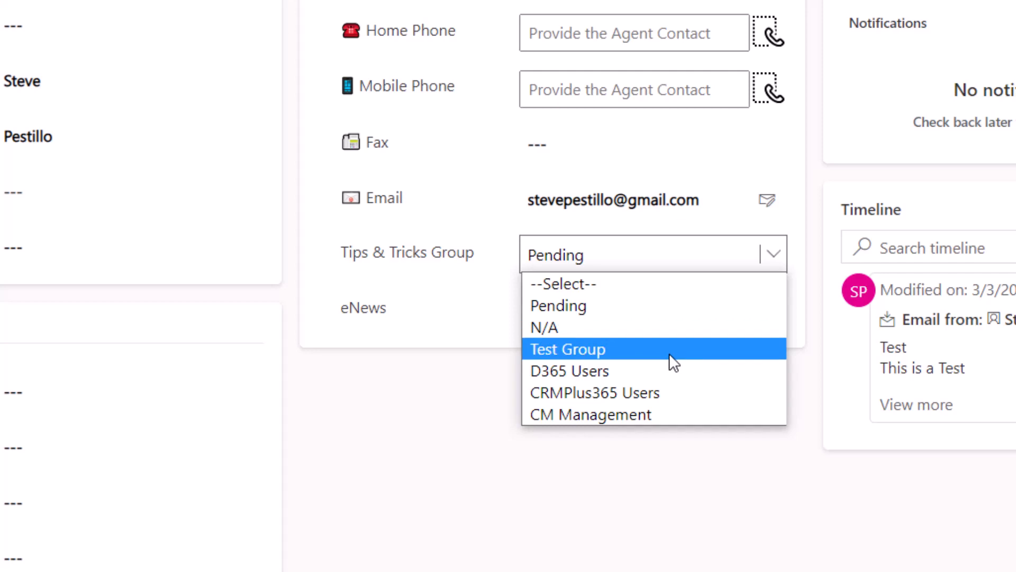
mouse_move(671, 365)
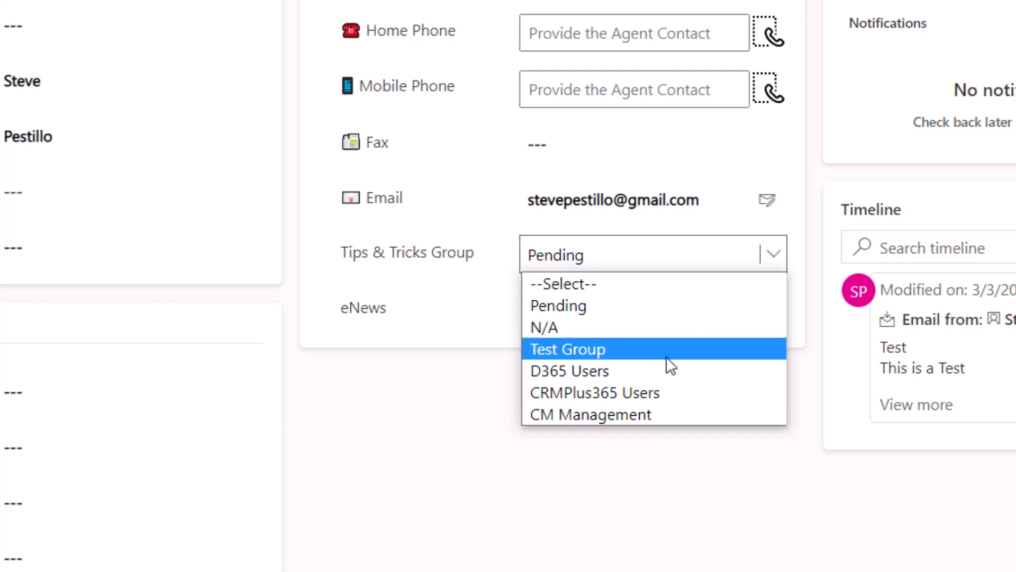
mouse_move(591, 392)
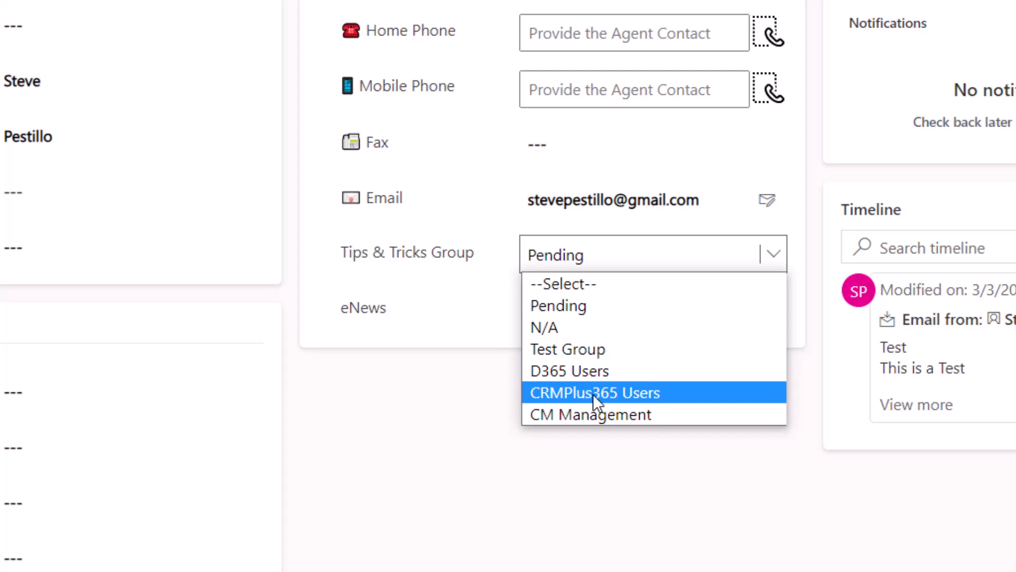
mouse_move(590, 414)
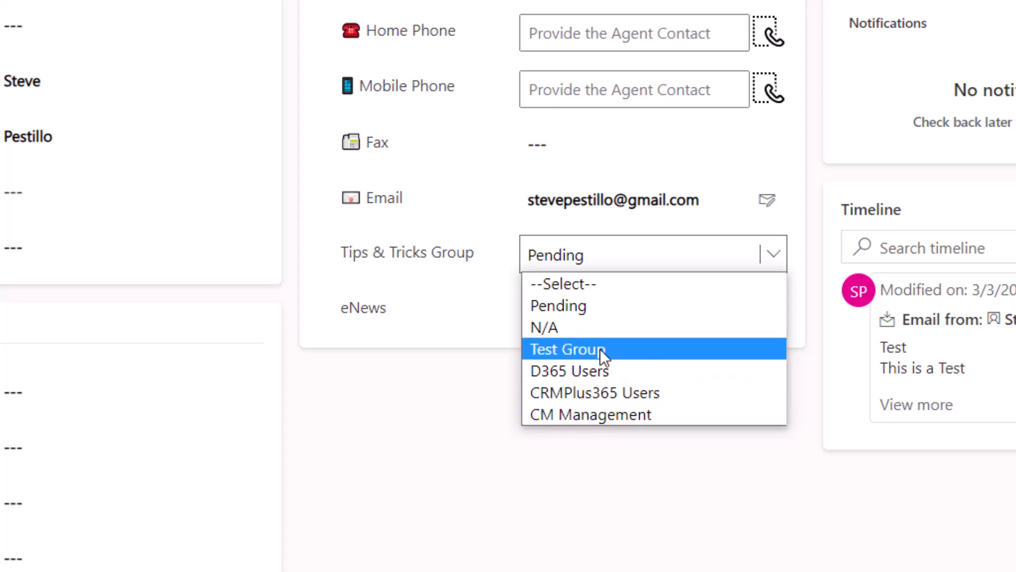
- Create a new Contact filter named 'Test Users' and advance to its conditions
left_click(82, 11)
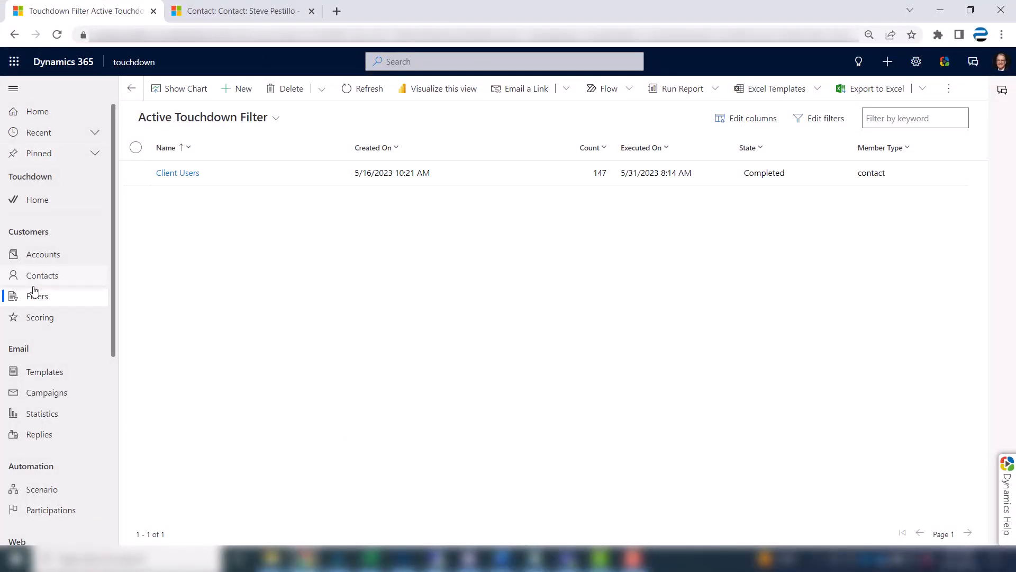
mouse_move(243, 89)
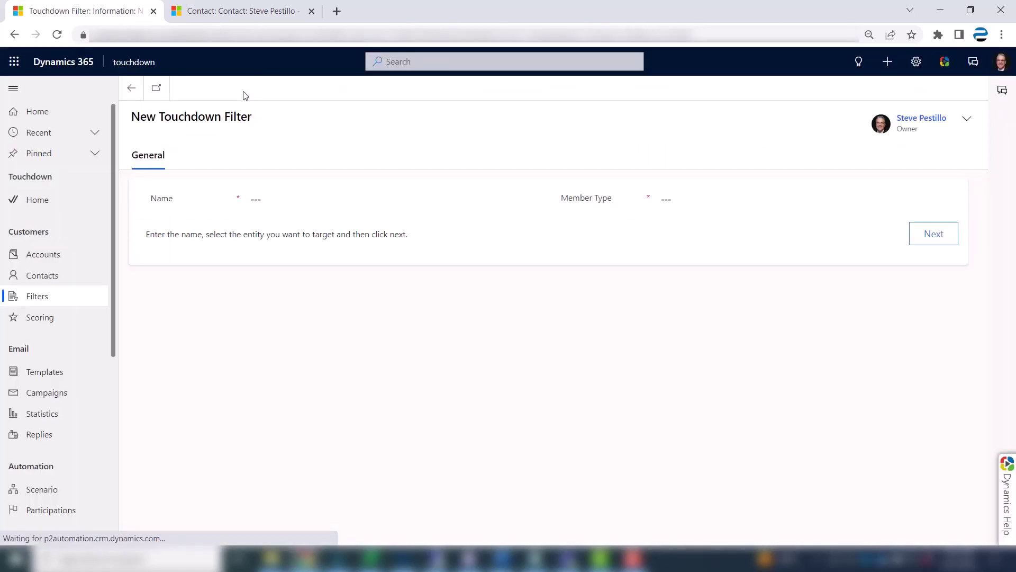
left_click(396, 199)
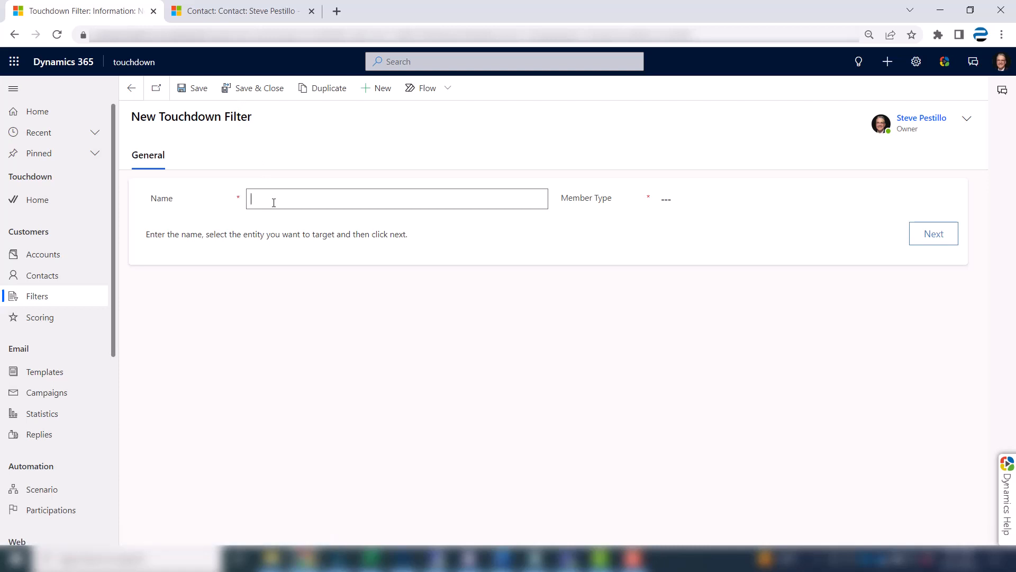
type("Test User")
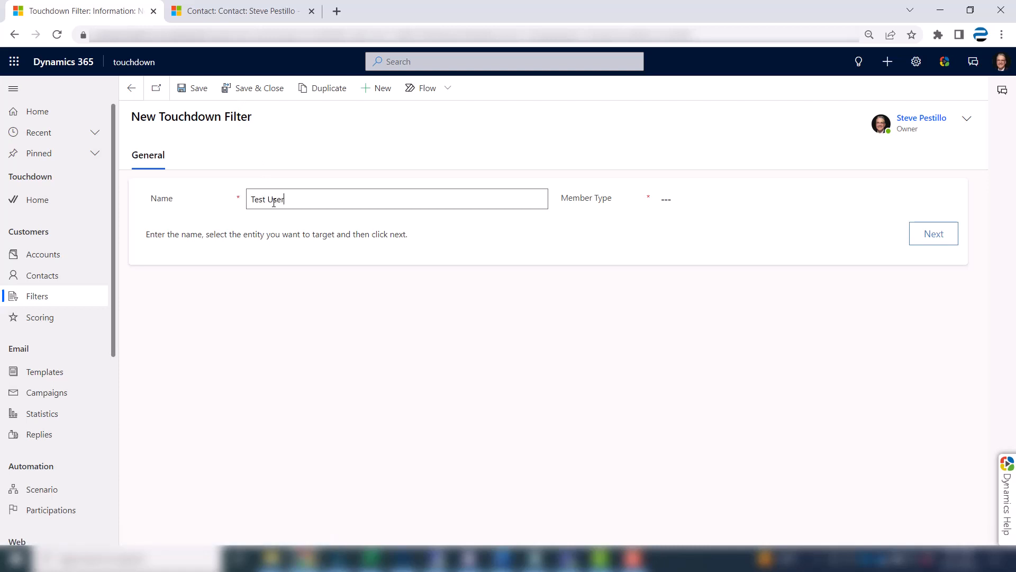
left_click(806, 199)
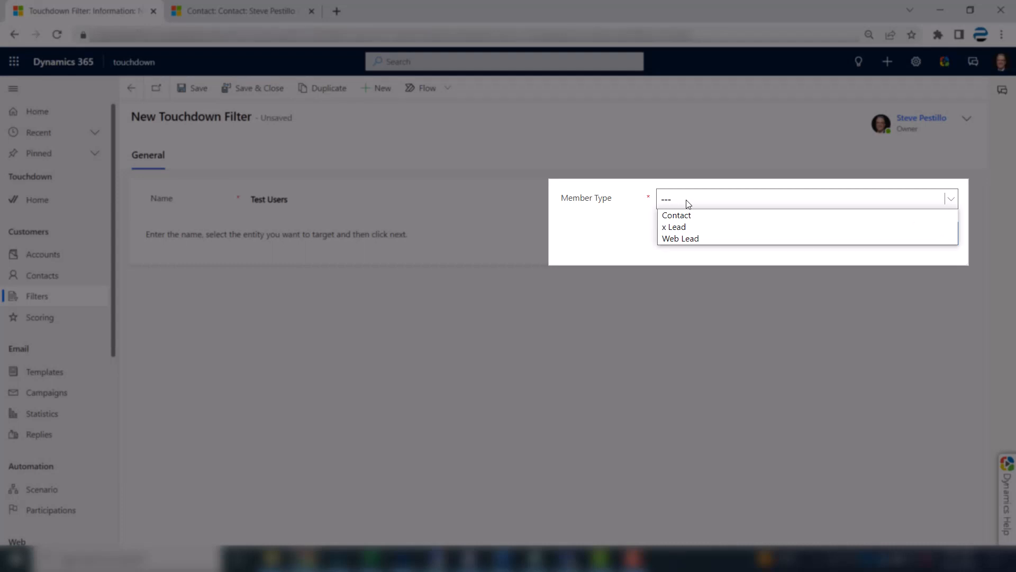
mouse_move(676, 215)
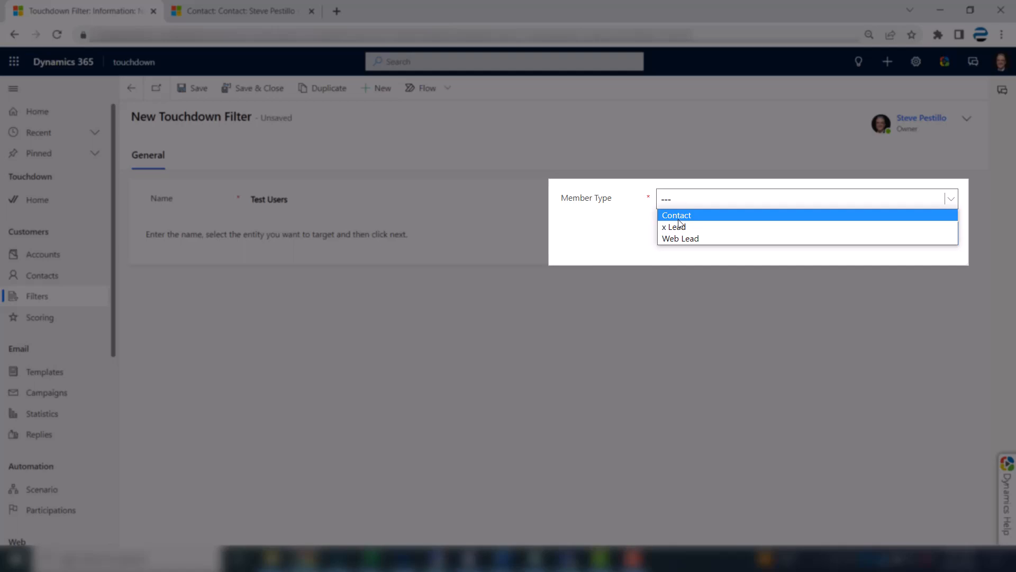
left_click(677, 214)
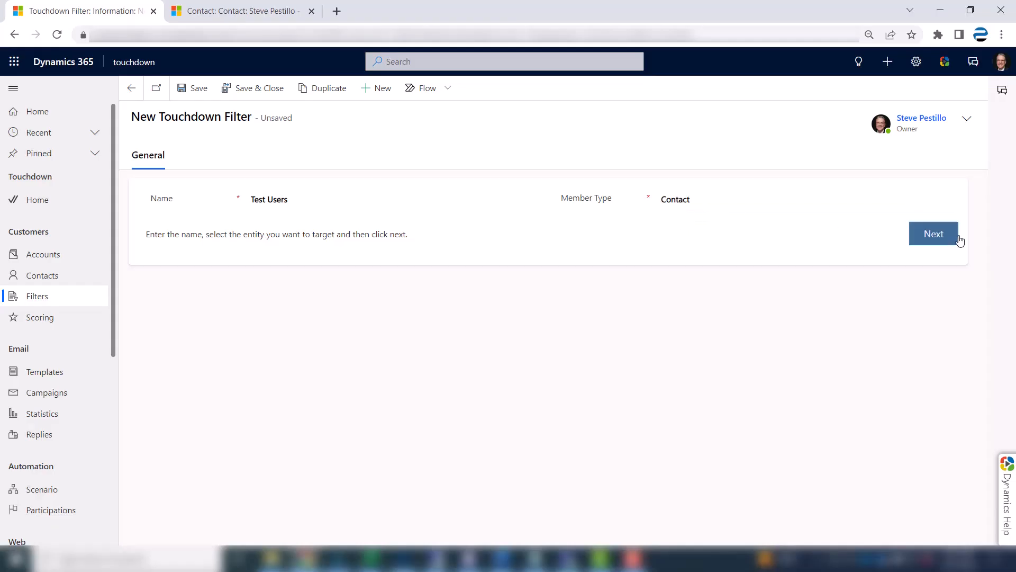
left_click(933, 233)
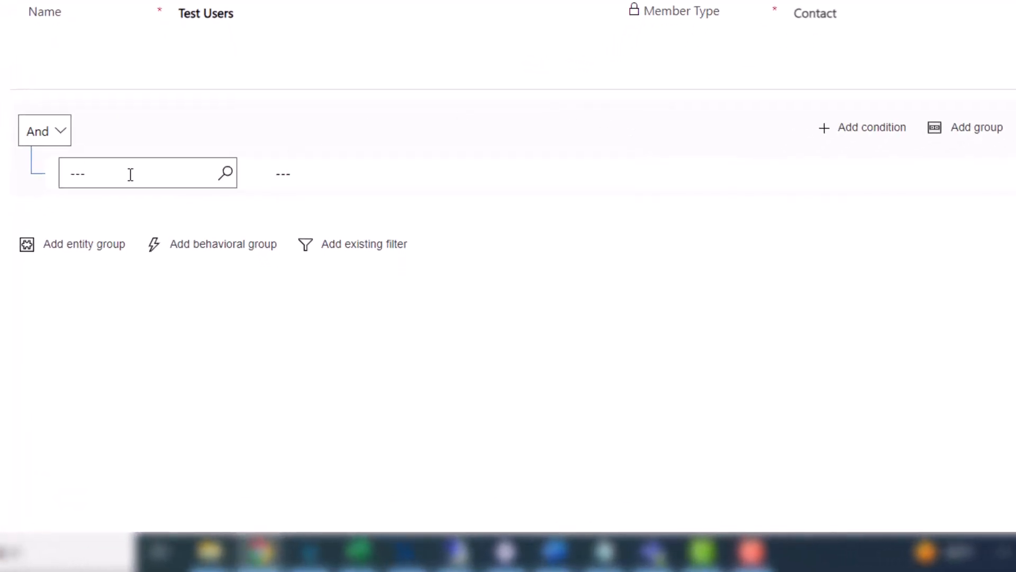
- Add conditions Status equals Active and Tips & Tricks Group equals Test Group
left_click(147, 173)
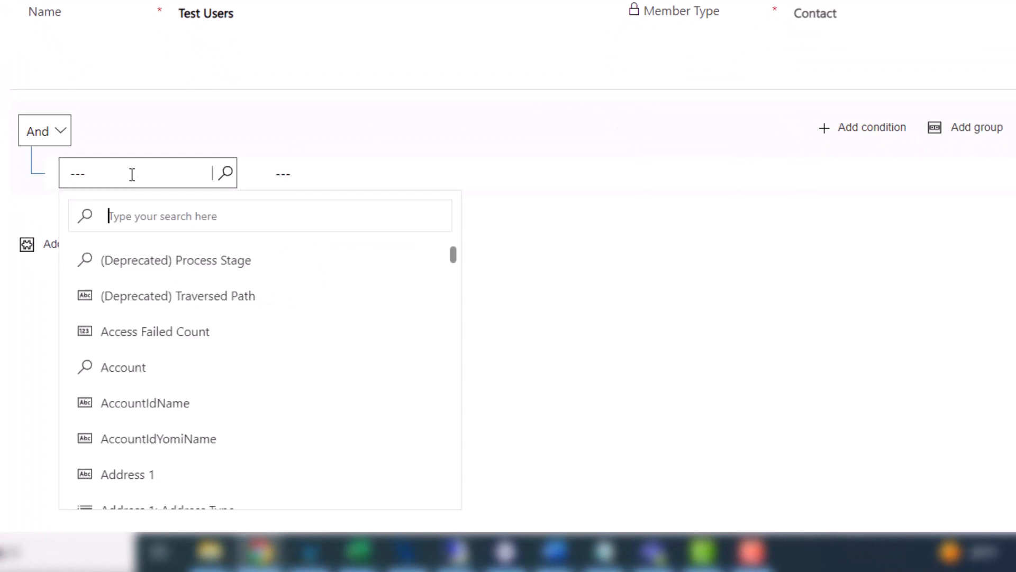
type("statu")
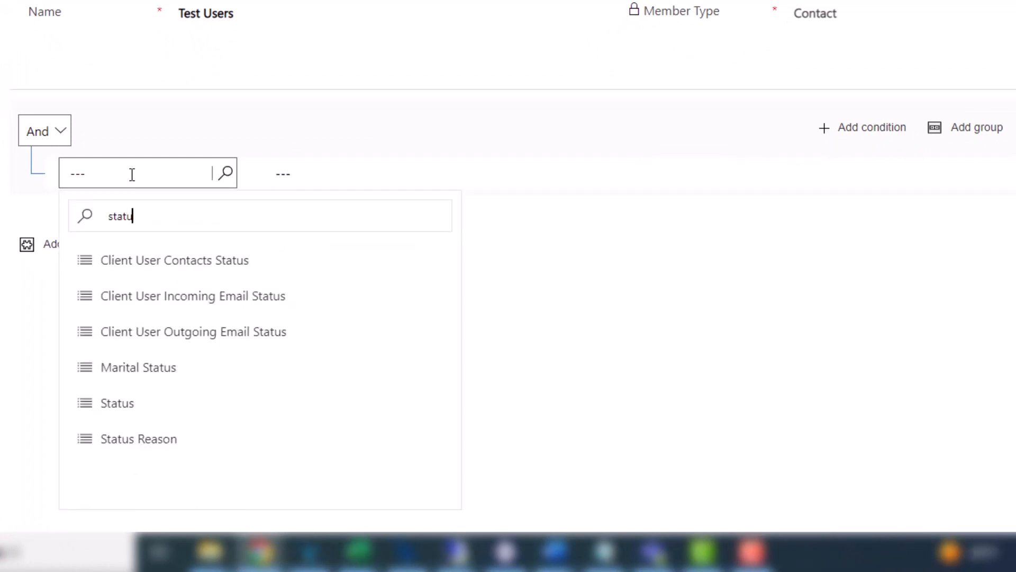
left_click(117, 402)
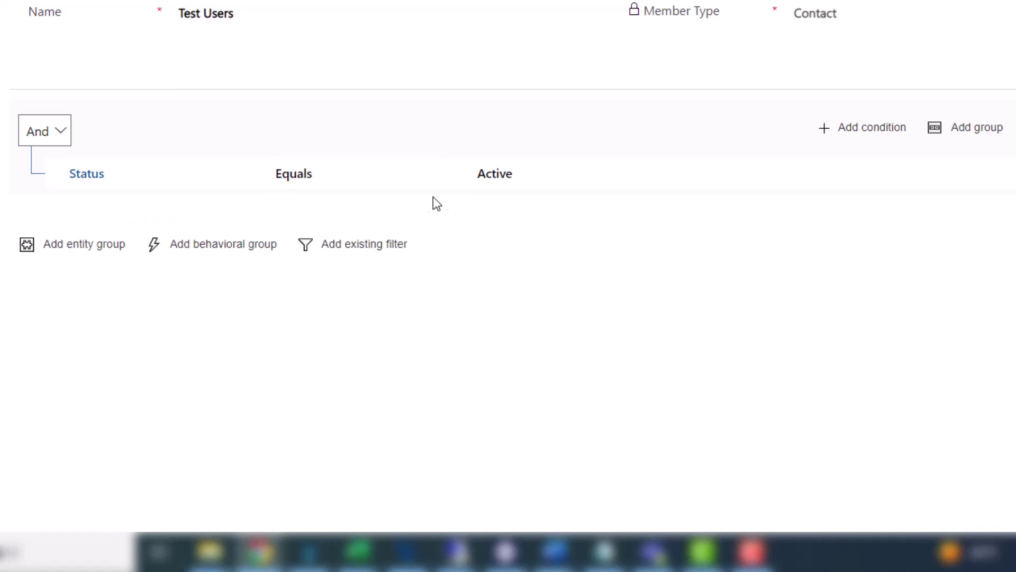
mouse_move(862, 127)
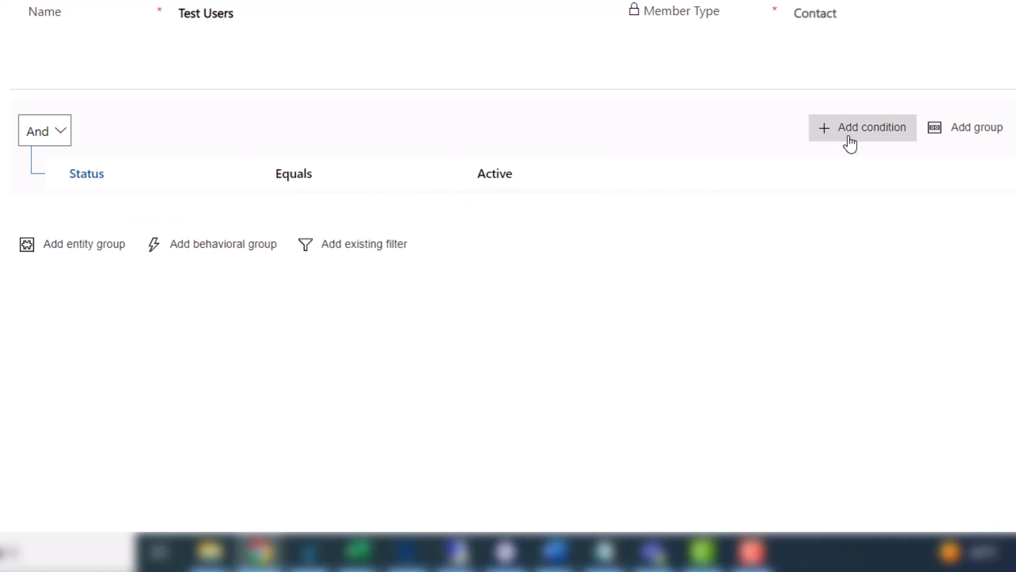
left_click(870, 127)
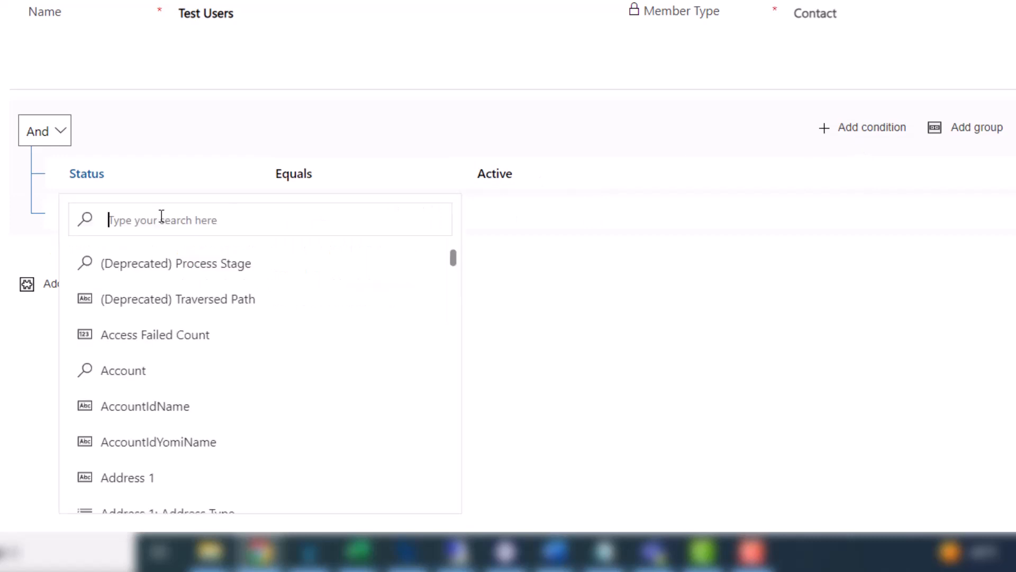
type("tips")
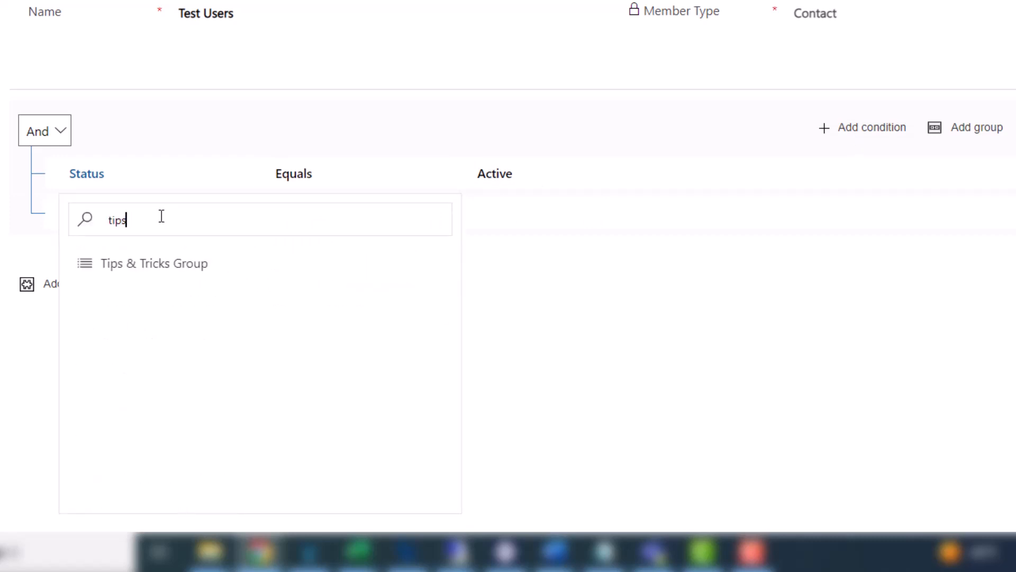
left_click(153, 263)
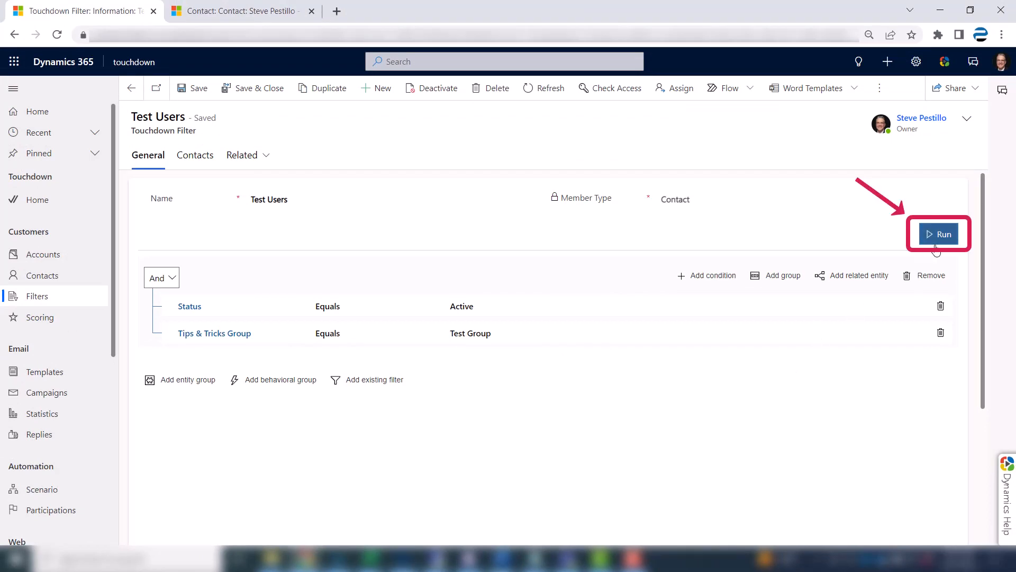
left_click(938, 234)
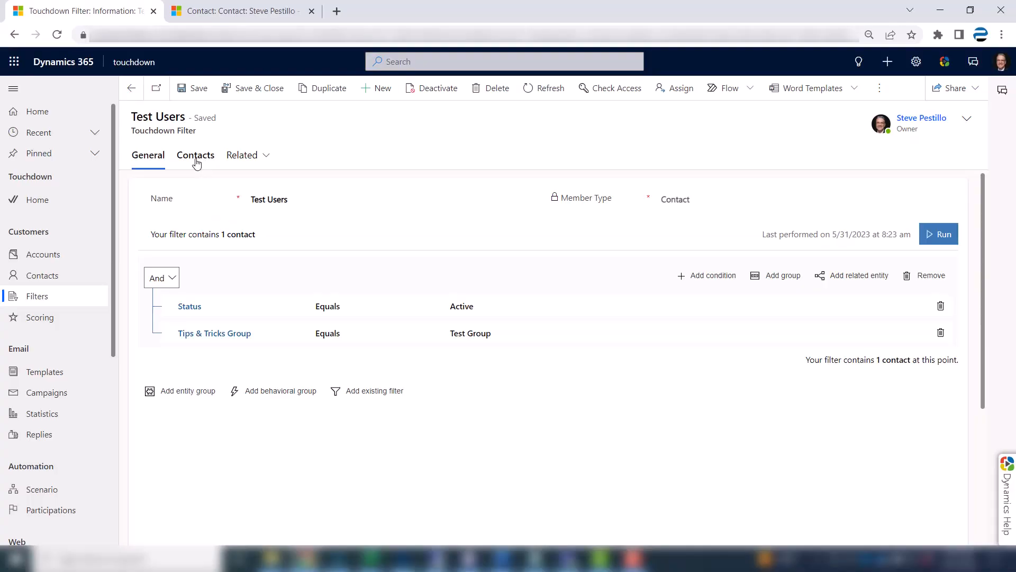
left_click(195, 155)
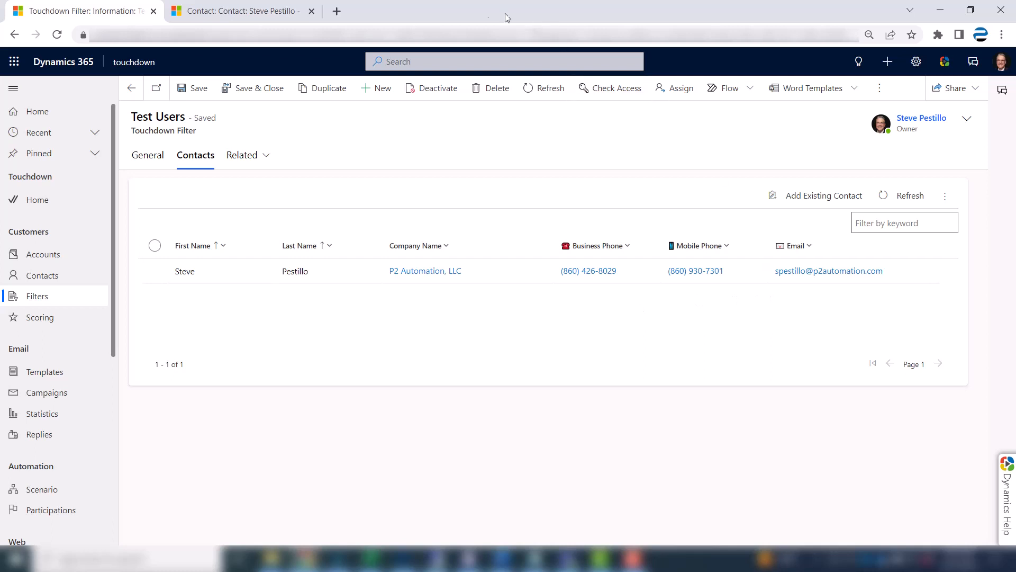
left_click(241, 11)
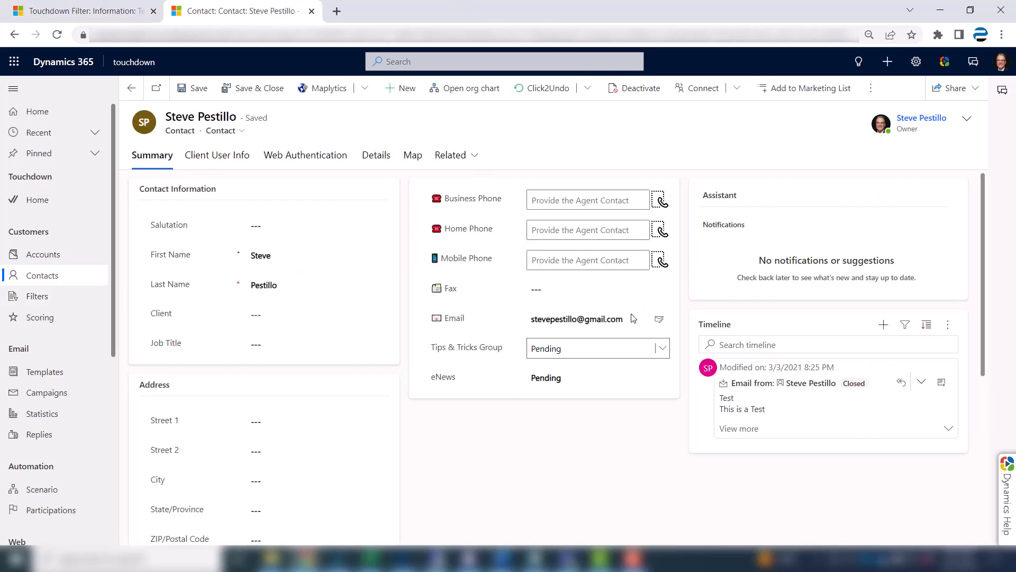
left_click(661, 348)
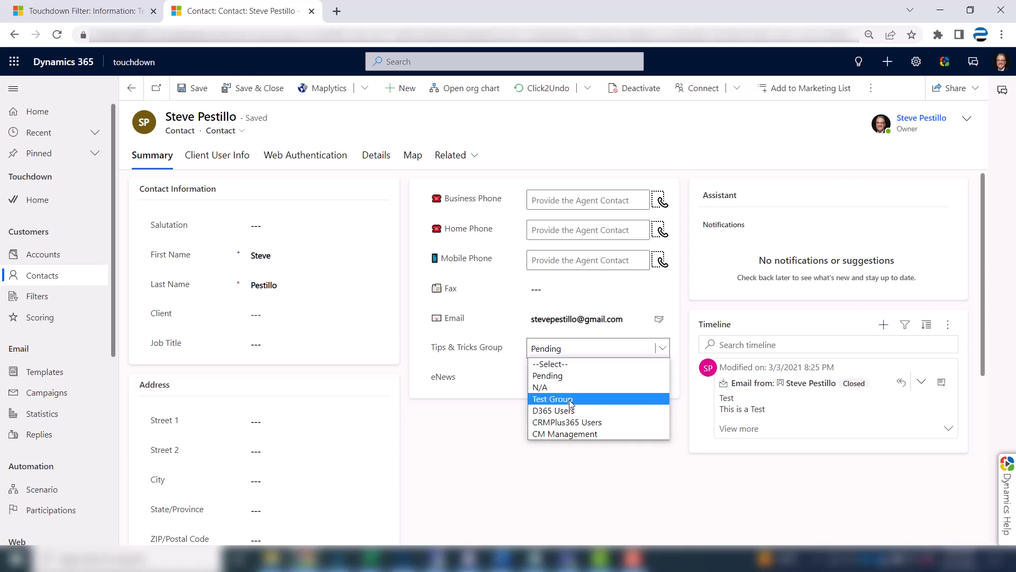
left_click(552, 398)
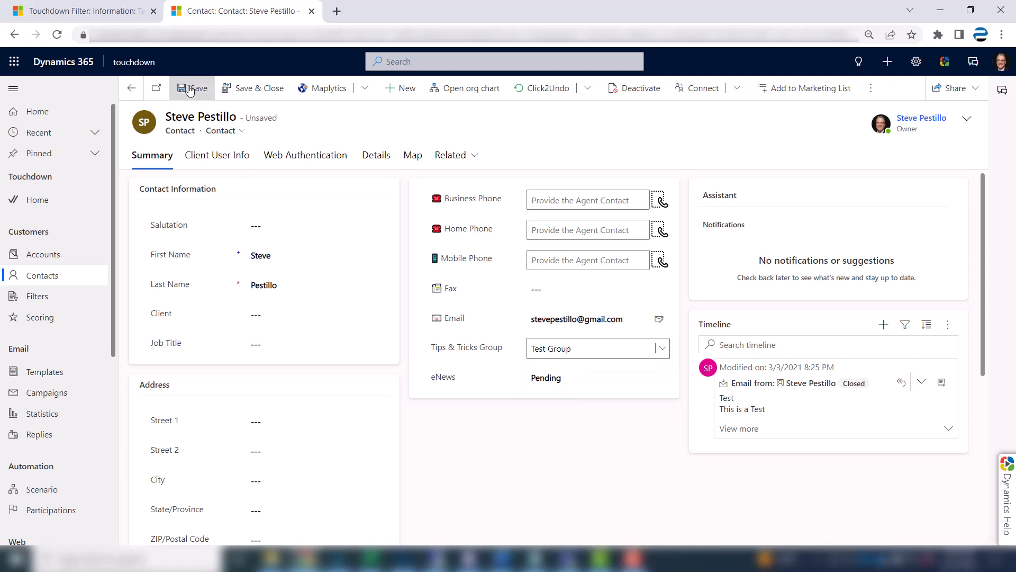
left_click(193, 87)
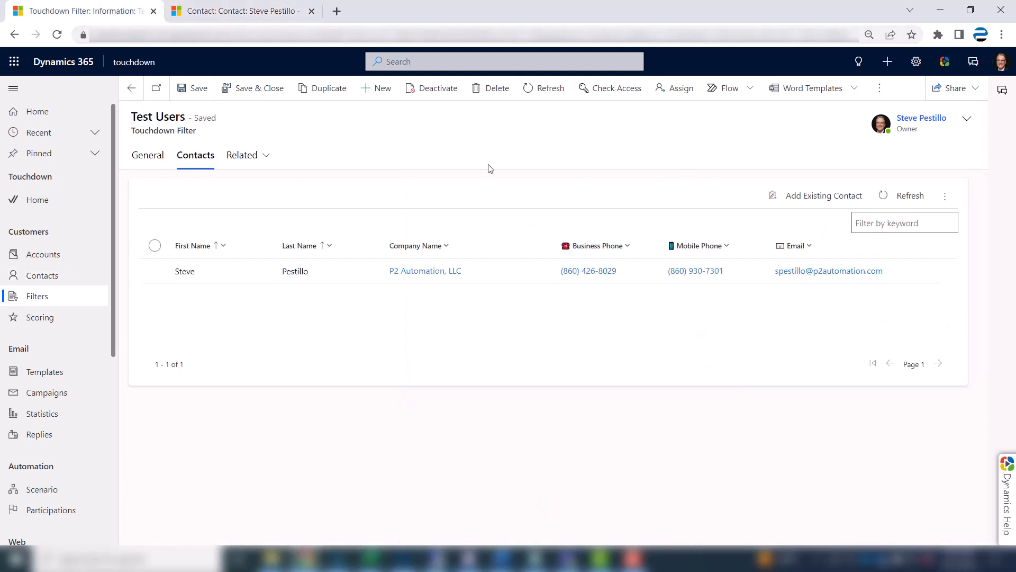
left_click(148, 156)
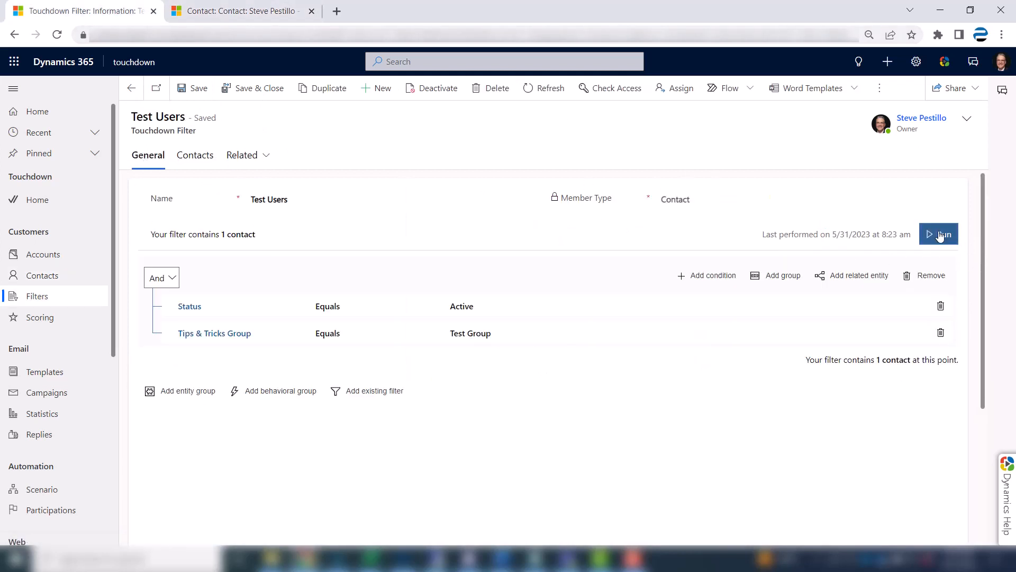
left_click(939, 234)
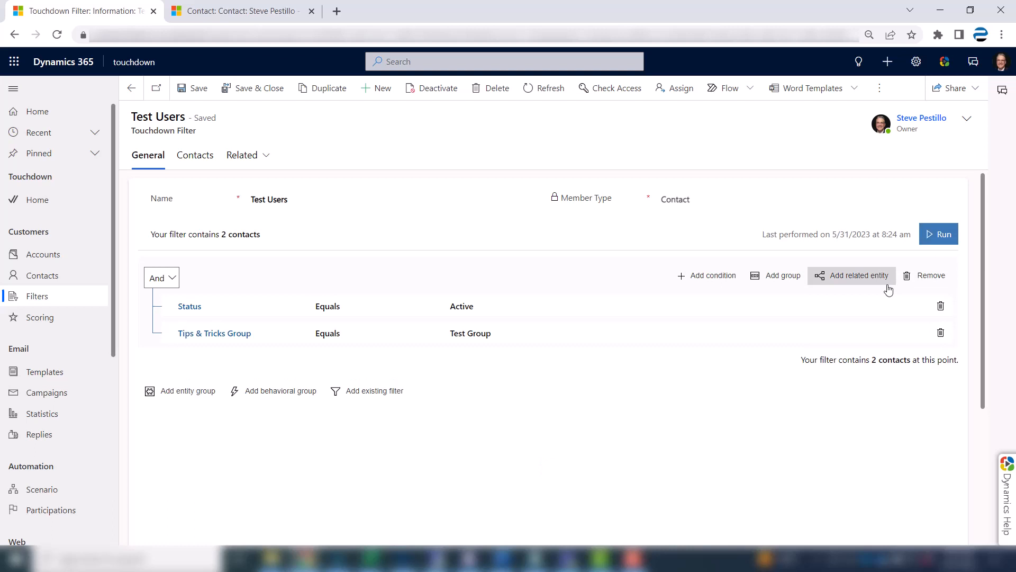
mouse_move(196, 155)
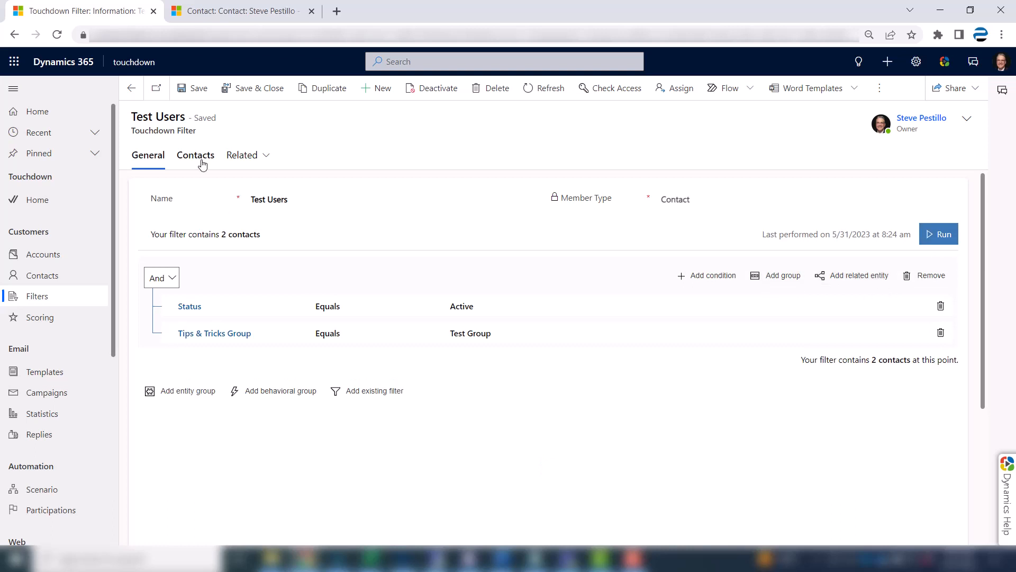
left_click(196, 155)
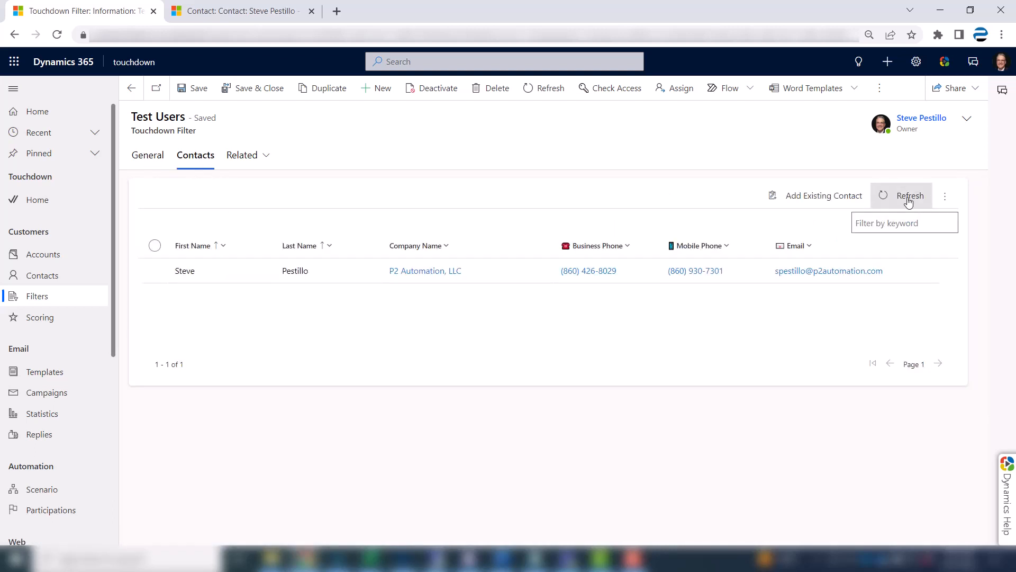
left_click(909, 196)
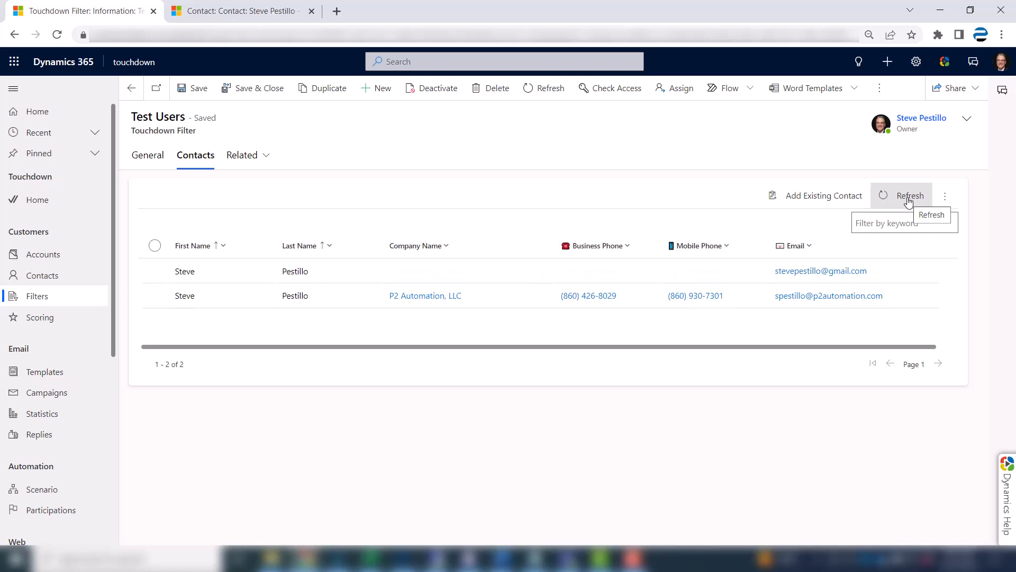
mouse_move(840, 301)
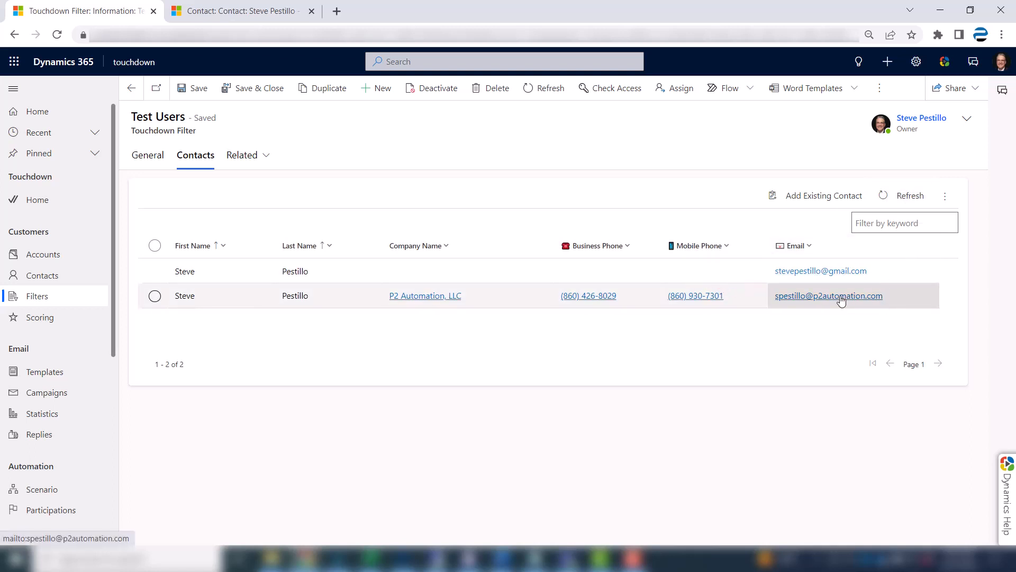
mouse_move(148, 159)
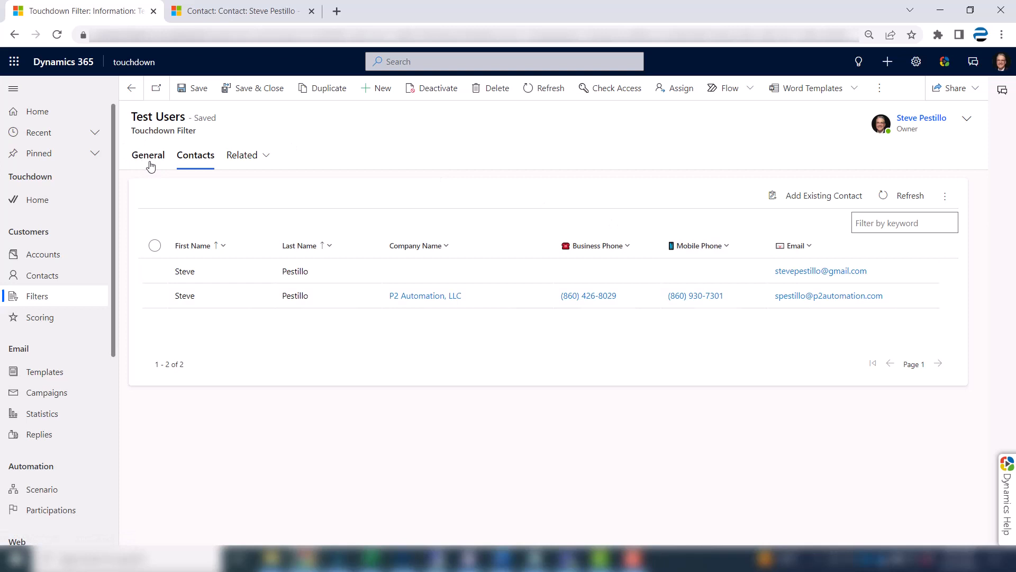
left_click(148, 155)
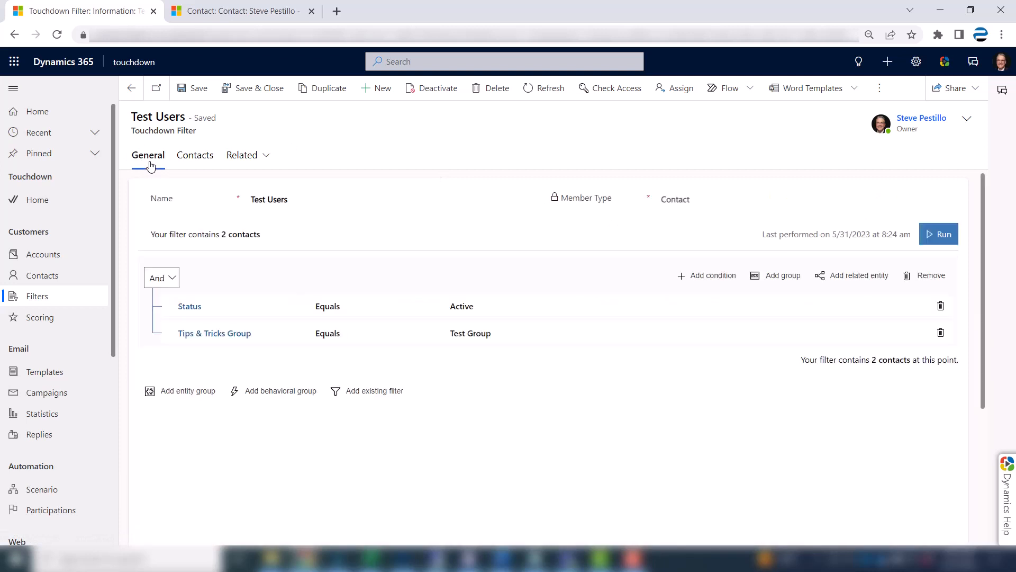
mouse_move(162, 166)
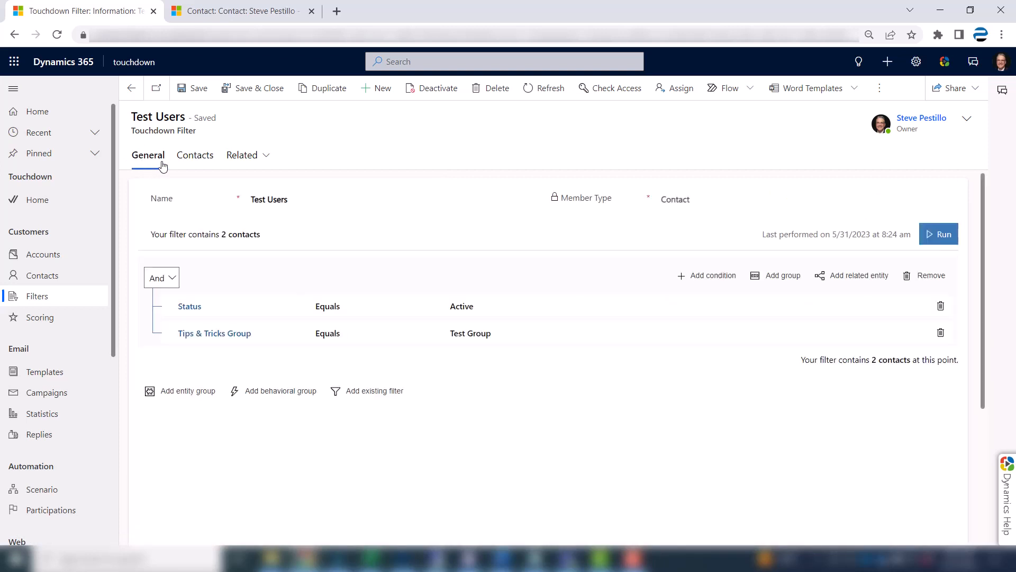